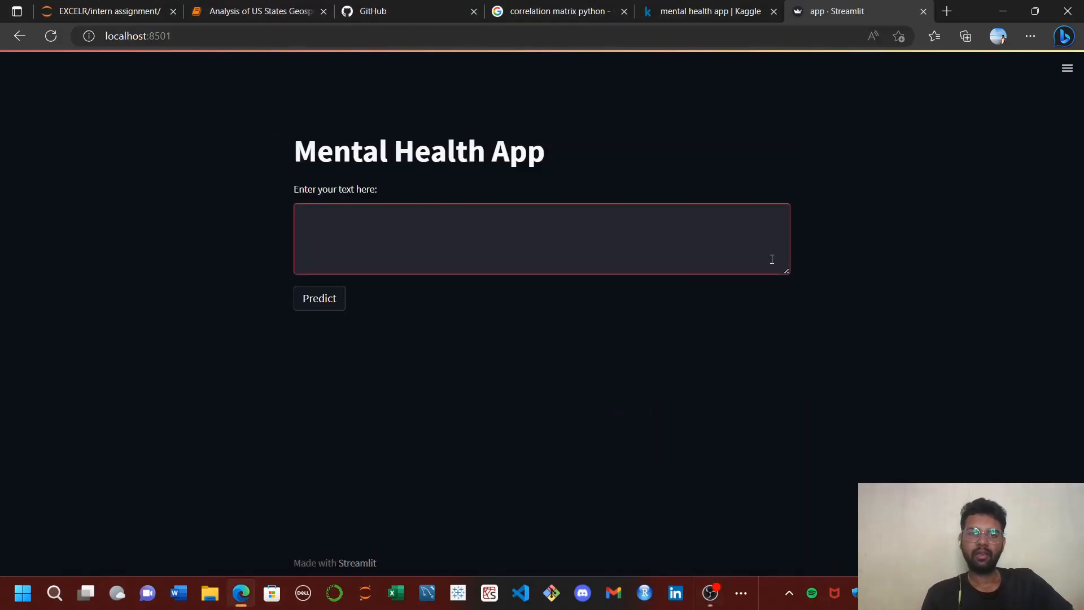
mouse_move(671, 208)
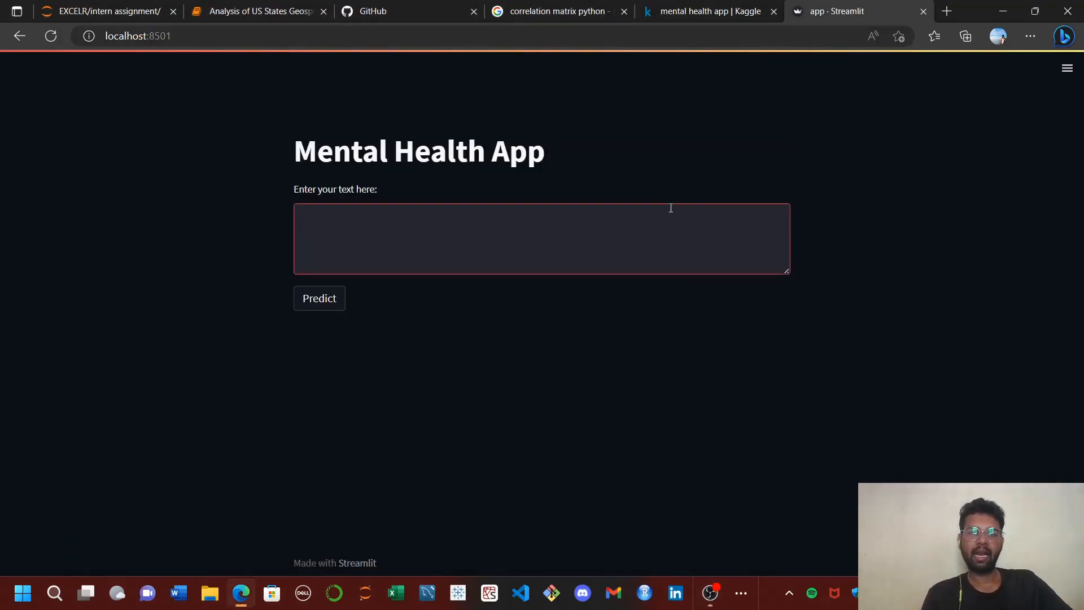
- Enter "my girlfriend left me so, I want to kill myself." in the app's text area and run Predict
left_click(501, 236)
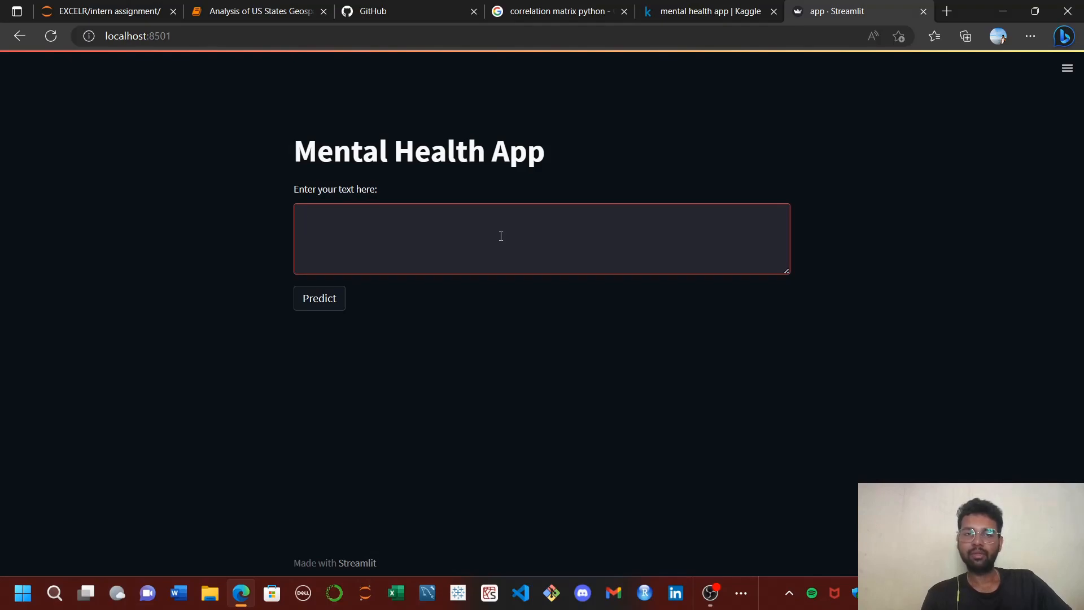
type("my girlfriend left me so, I want to kill myself.")
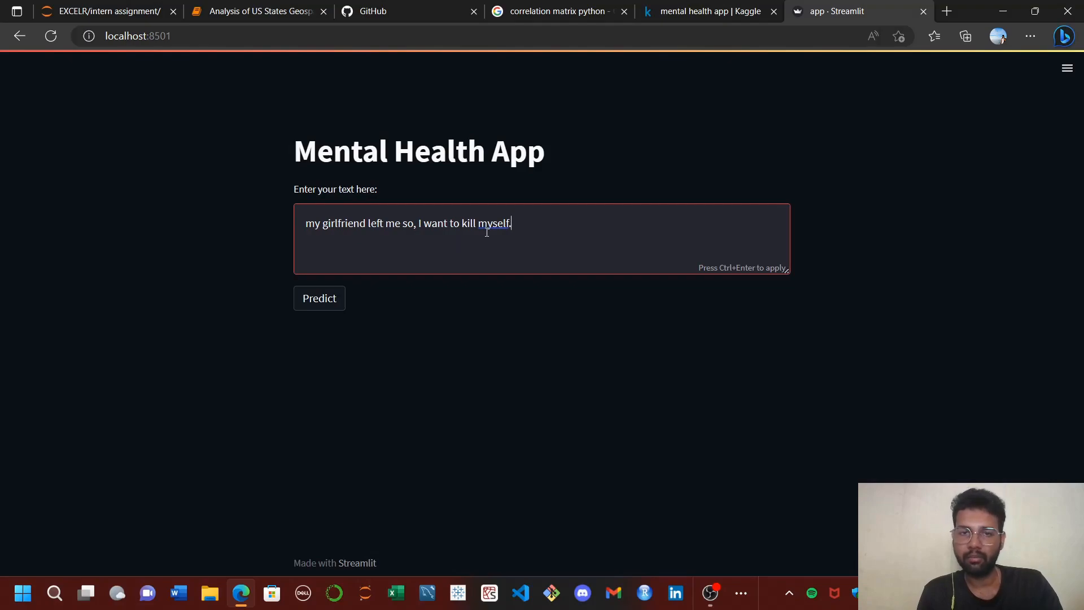
left_click(318, 298)
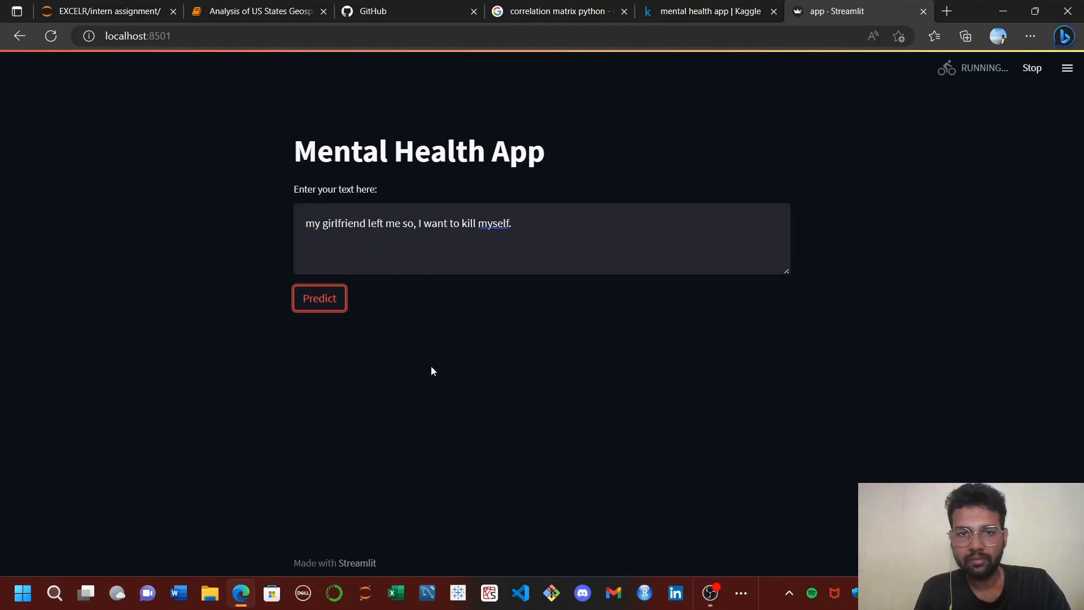
- Replace "myself" with "her." and rerun Predict to get the non suicidal verdict
left_click(319, 298)
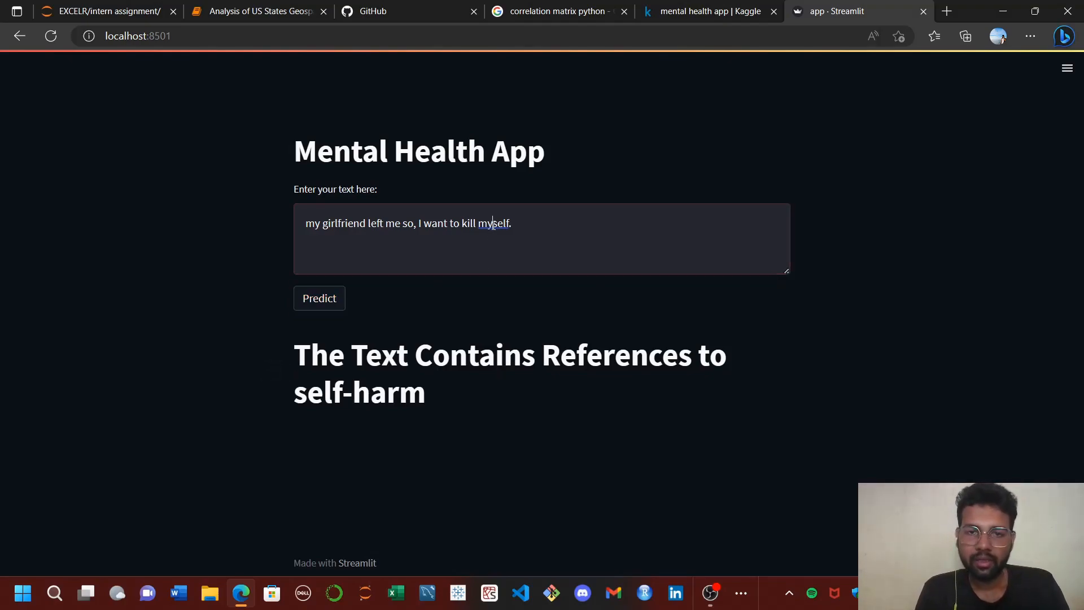
double_click(493, 222)
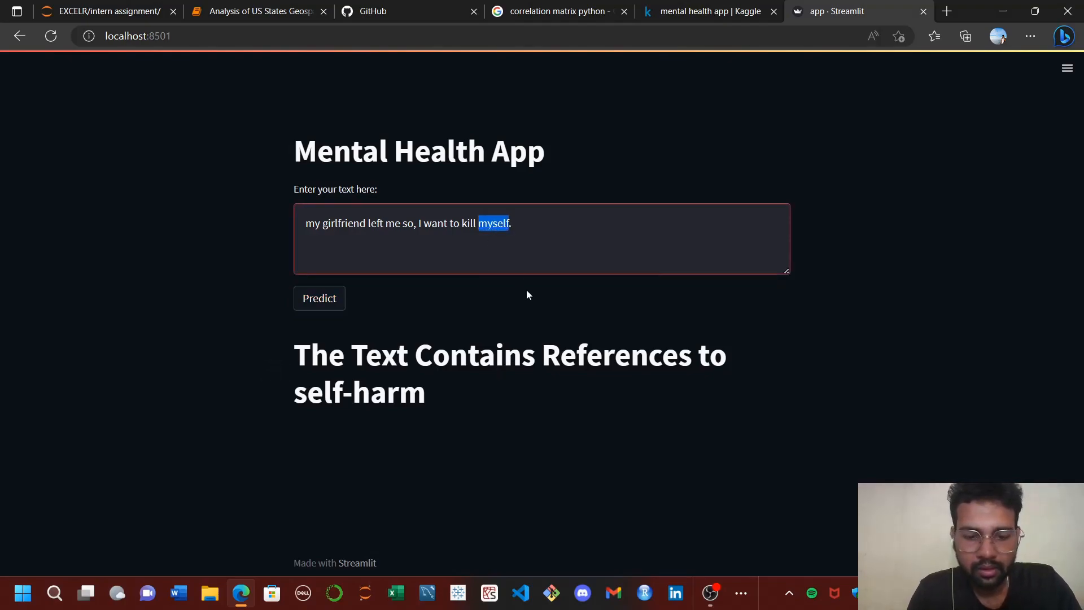
type("her.")
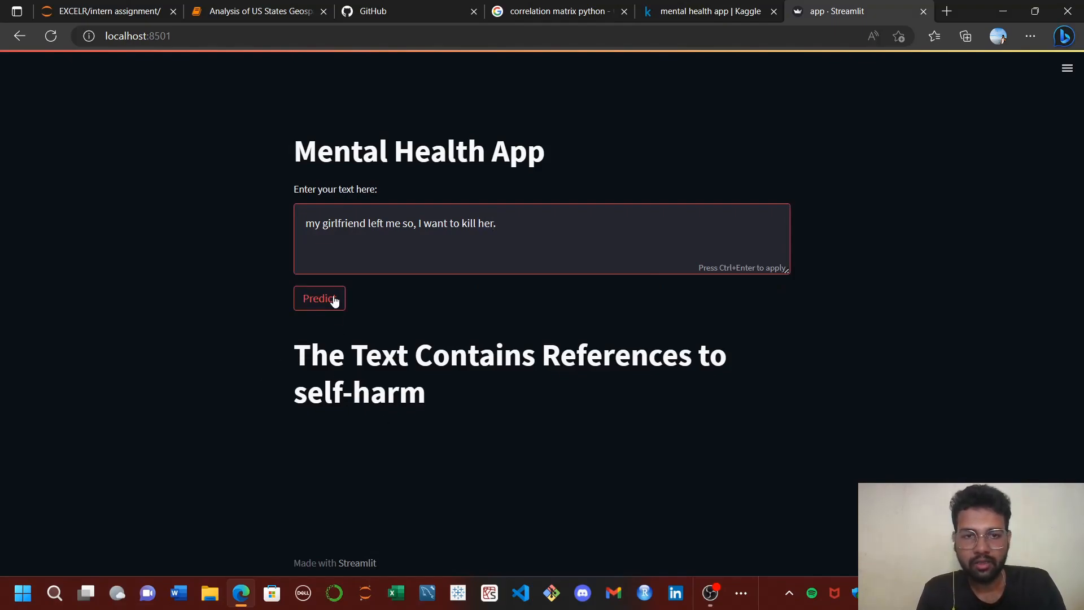
left_click(319, 298)
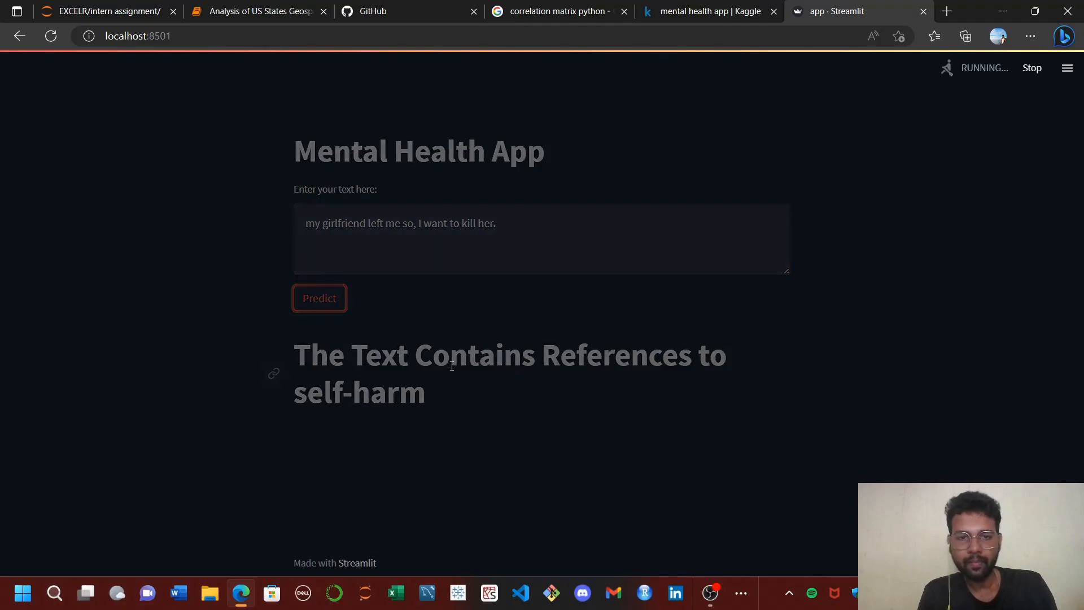
left_click(318, 298)
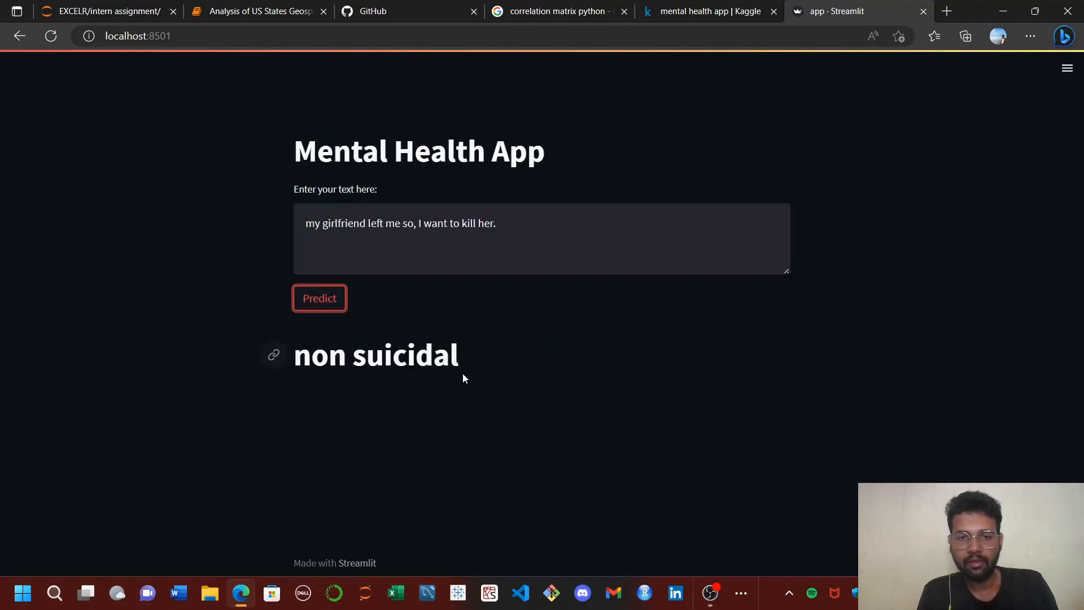
mouse_move(481, 327)
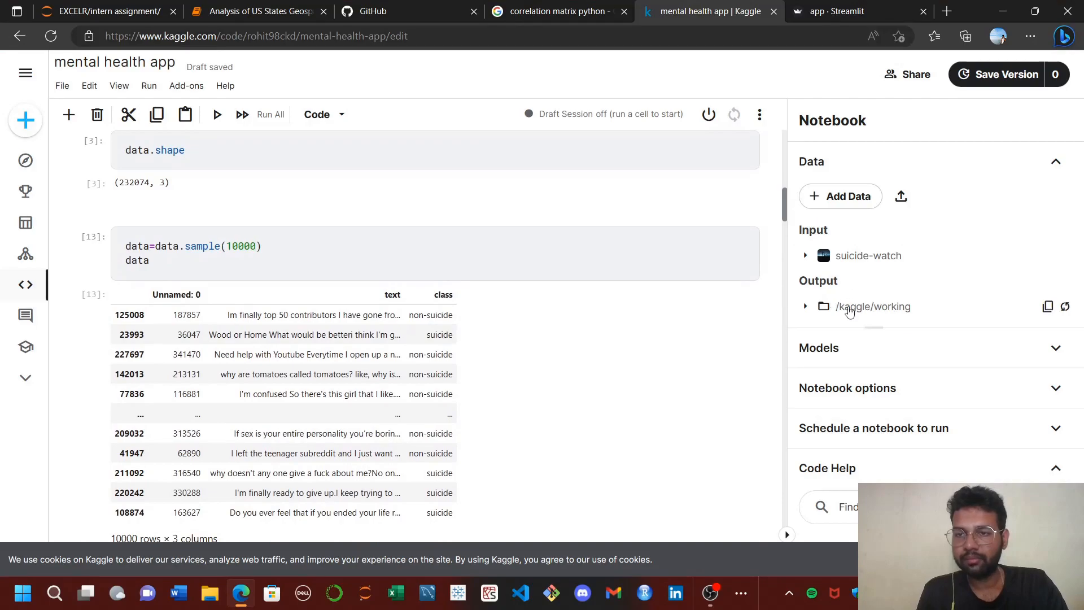
- Expand the suicide-watch input to show Suicide_Detection.csv and scroll to the Training Word2Vec embedding cell
left_click(806, 255)
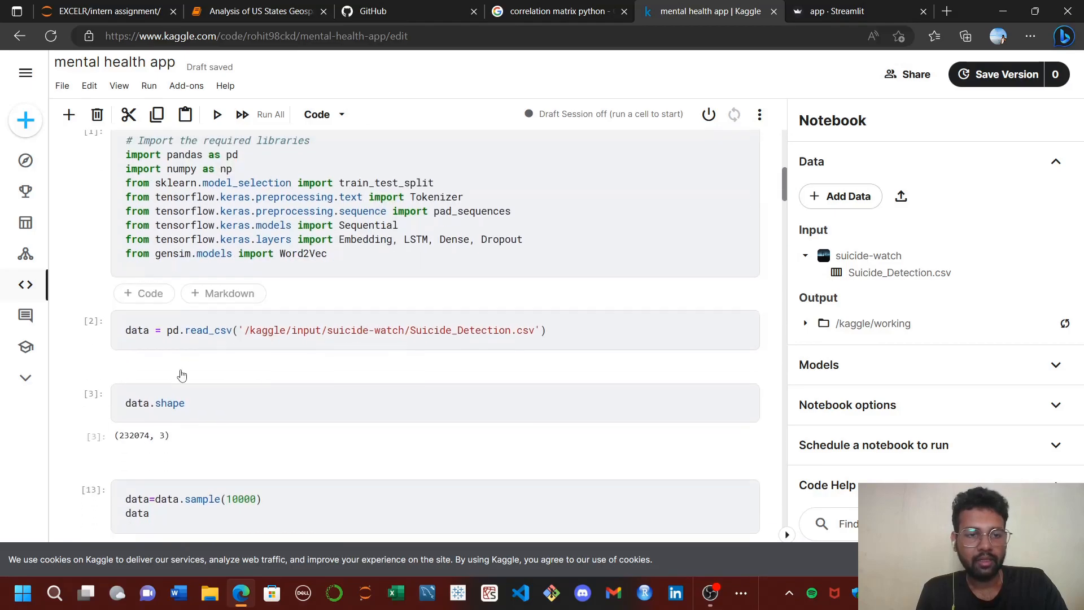
scroll("down", 3)
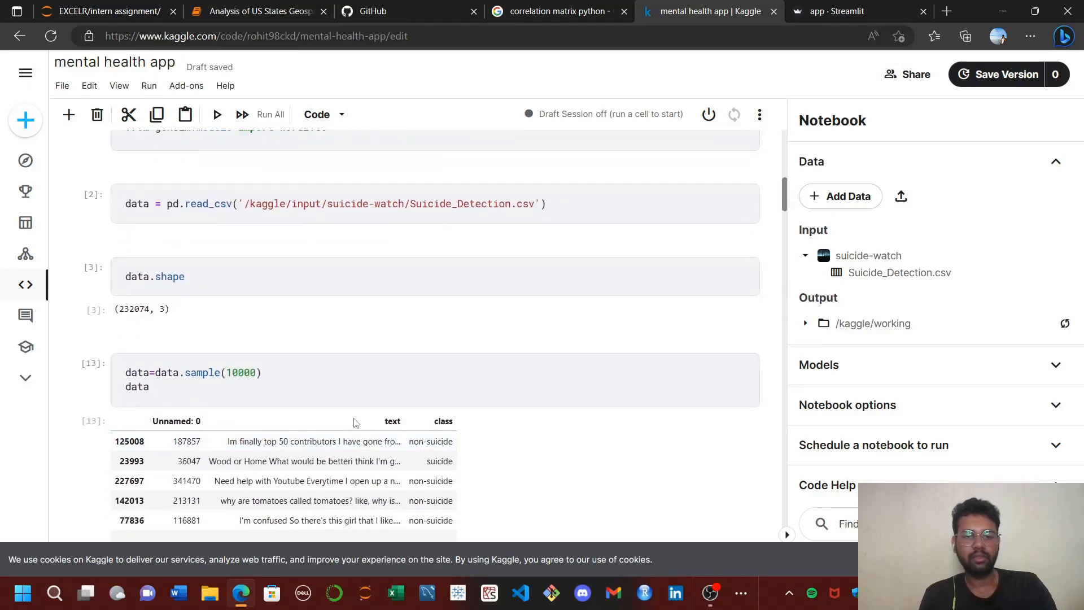
scroll("down", 3)
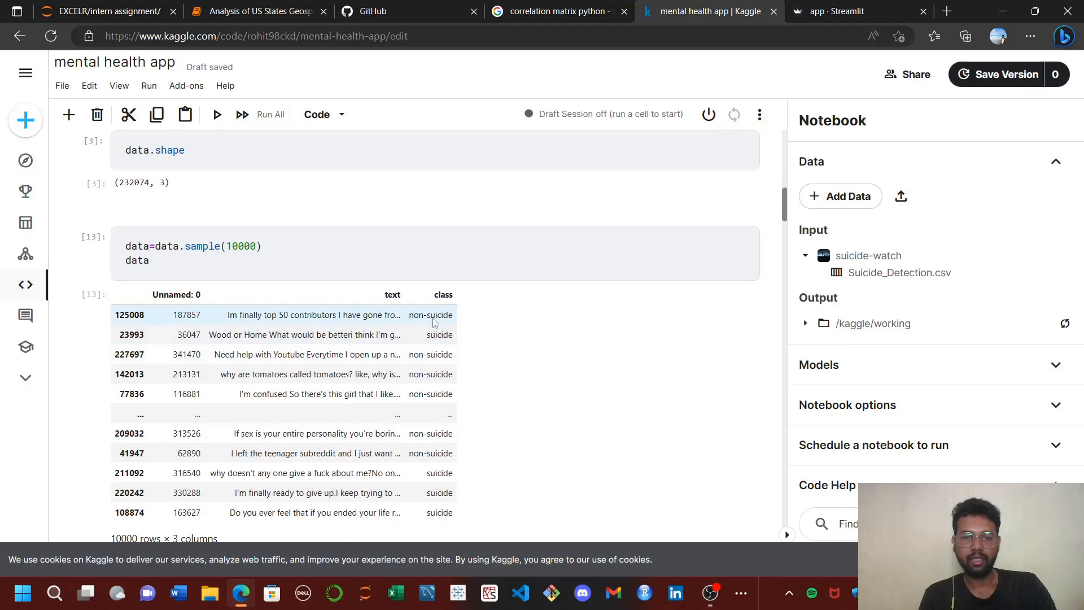
scroll("down", 3)
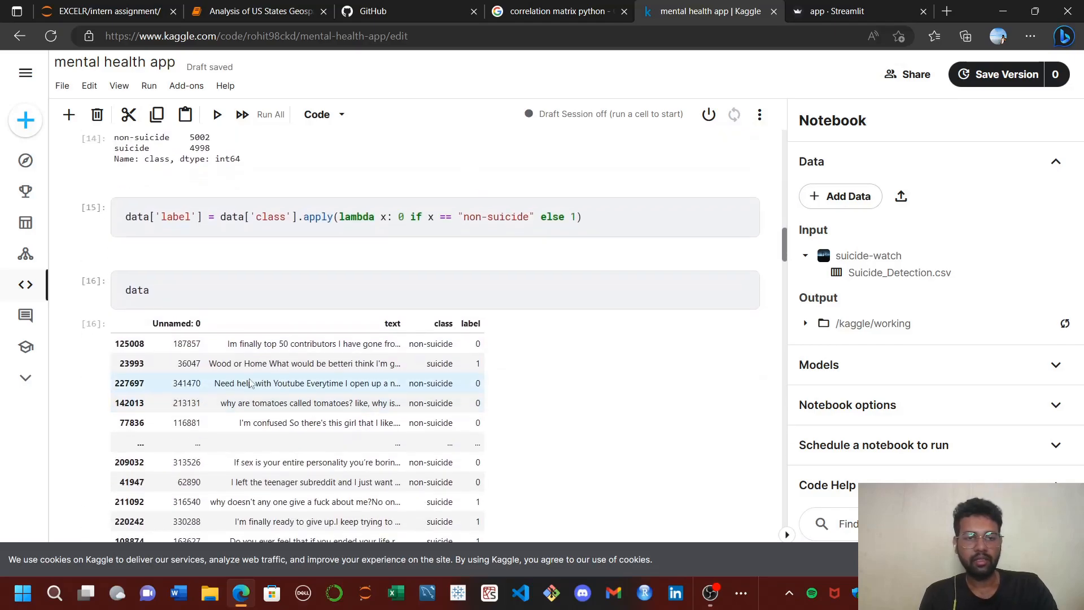
scroll("down", 3)
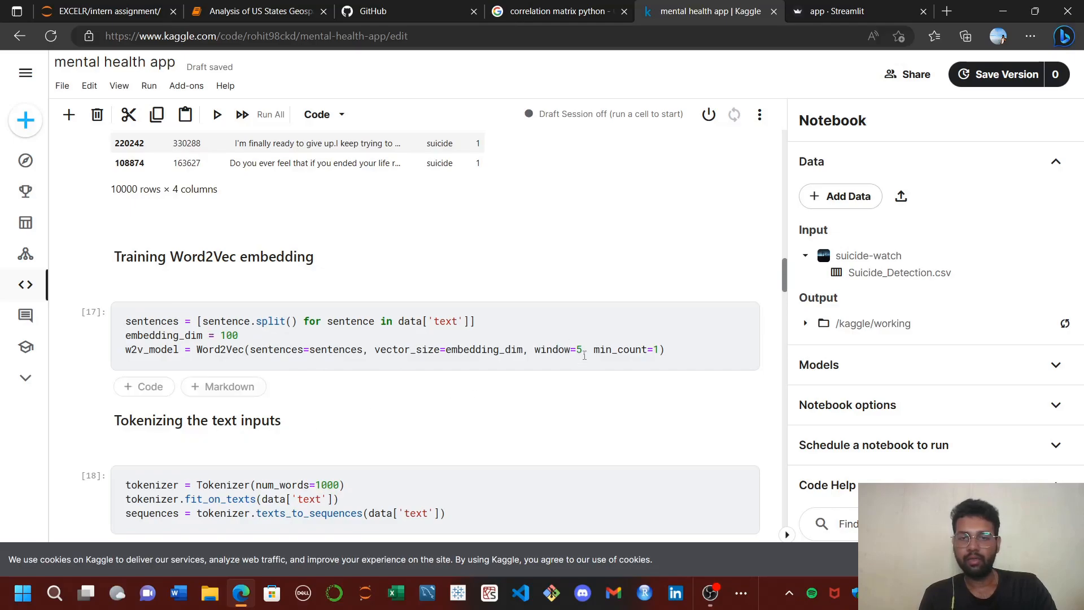
- Scroll past embedding_matrix.shape to the embedding_matrix[5] output and the train/test split heading
scroll("down", 3)
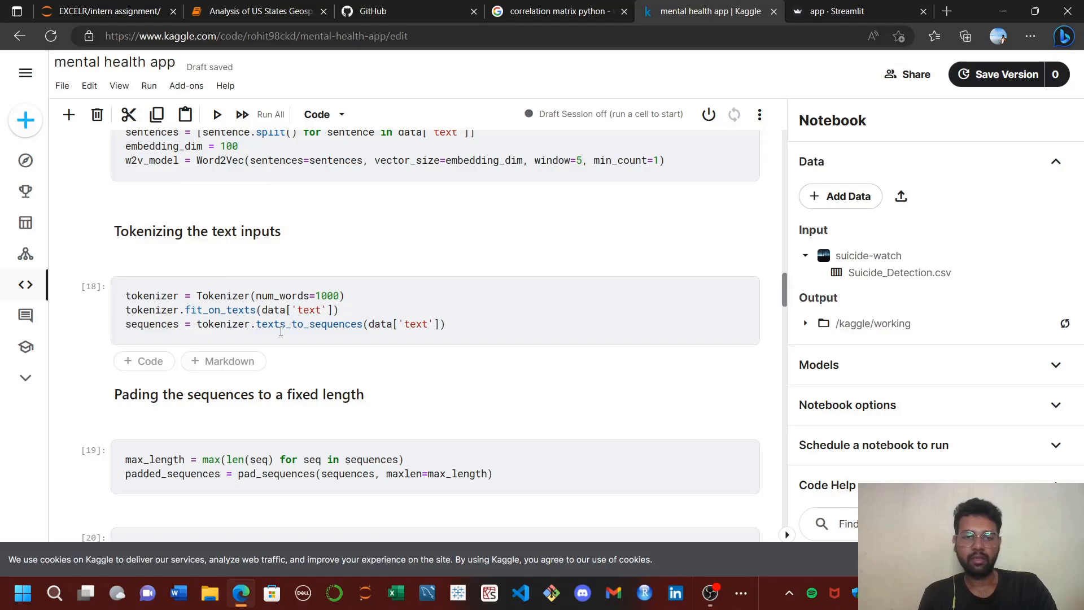
scroll("down", 3)
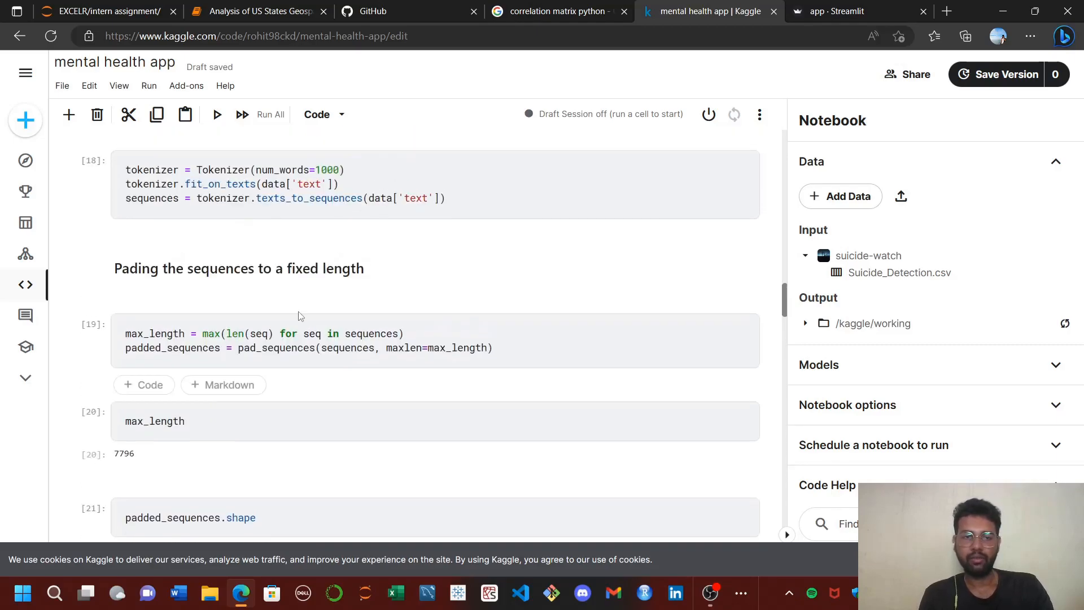
scroll("down", 3)
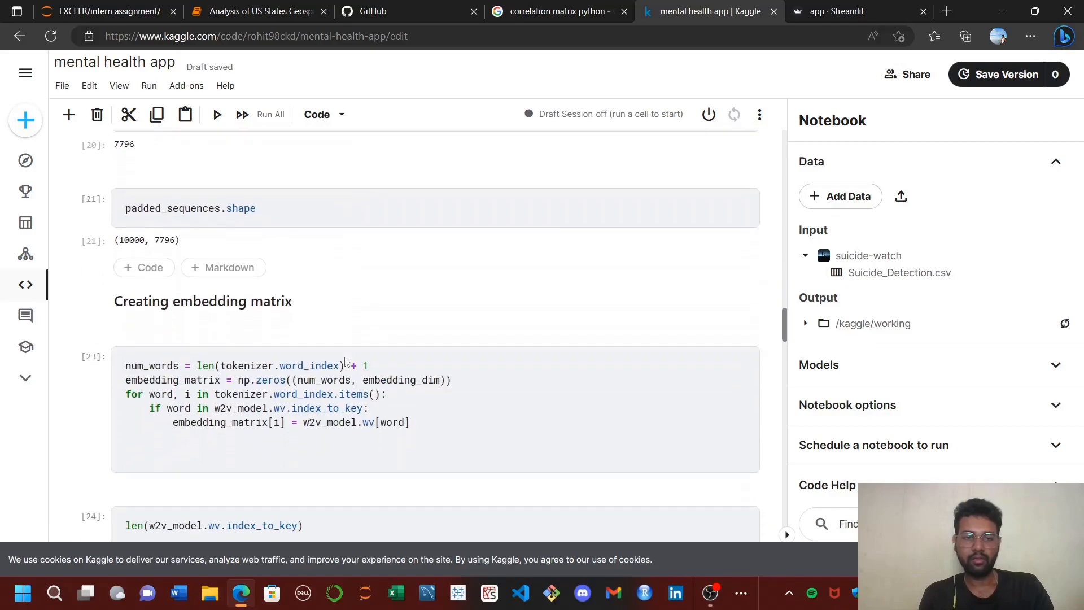
scroll("down", 3)
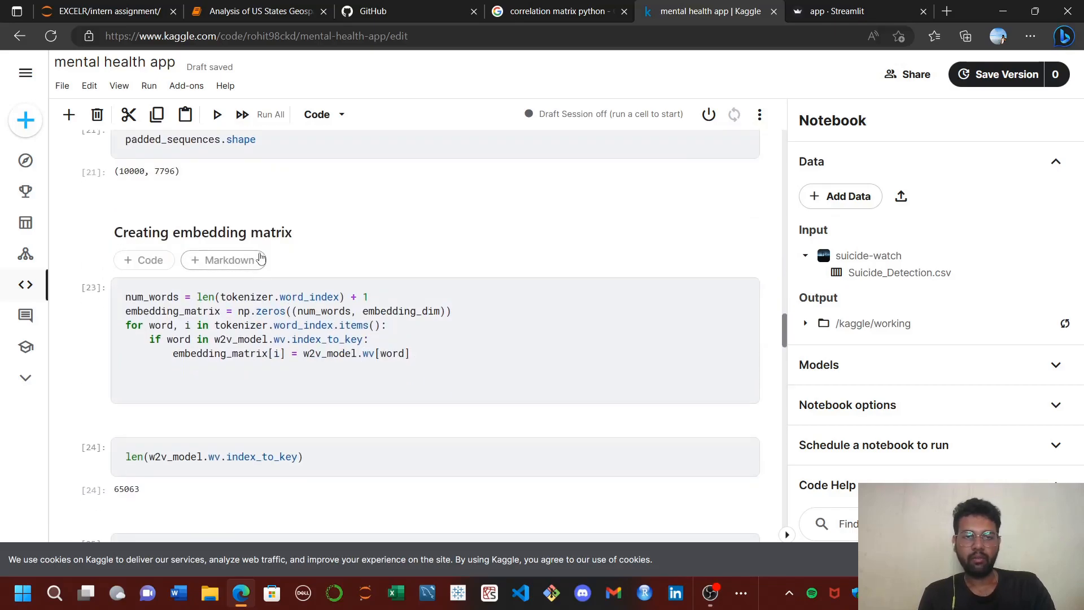
scroll("down", 3)
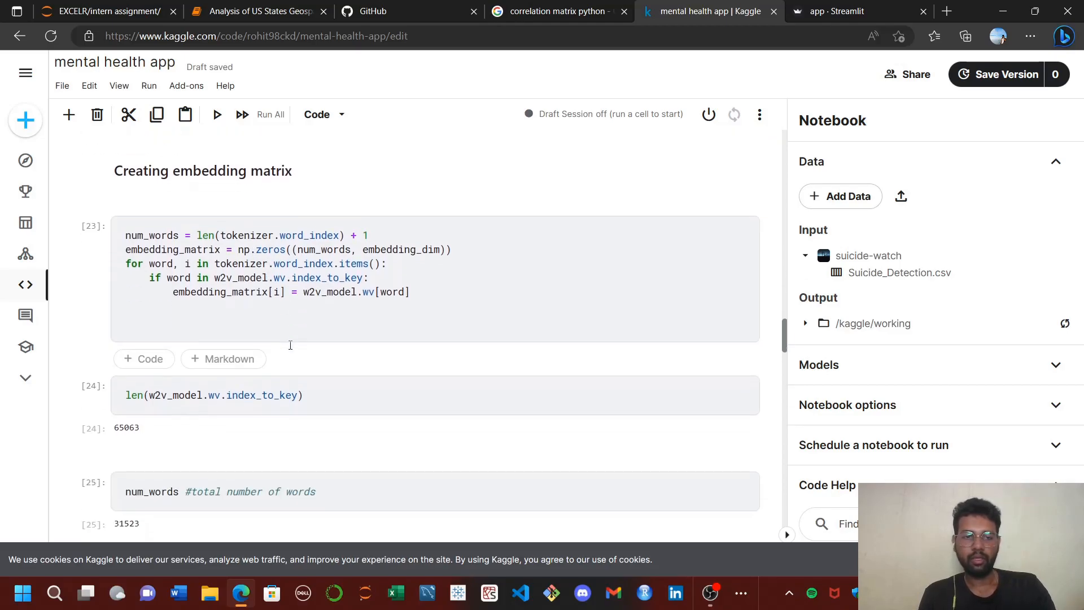
scroll("down", 3)
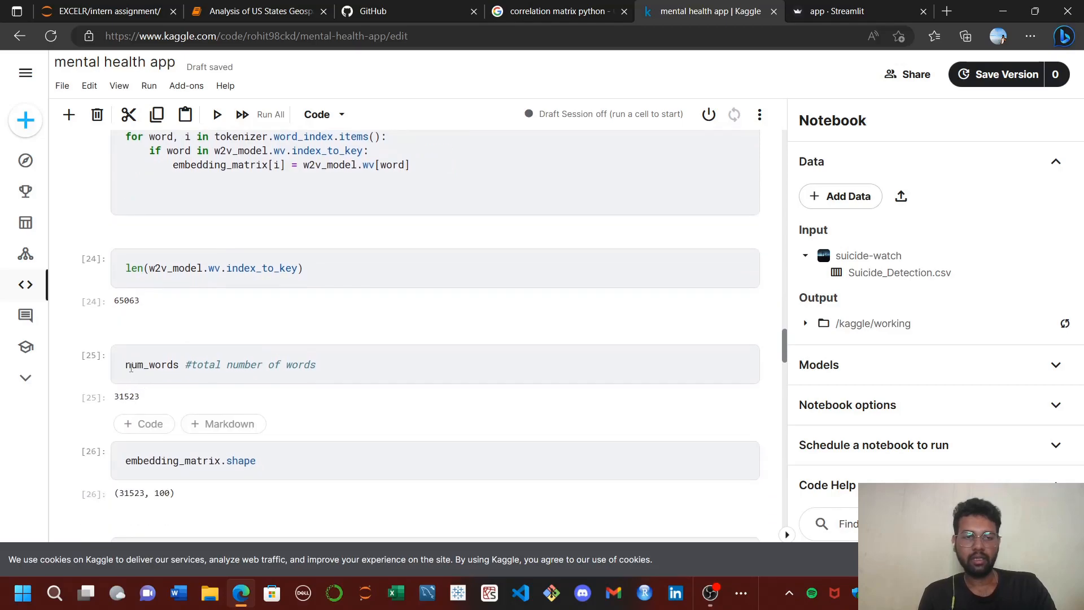
scroll("down", 3)
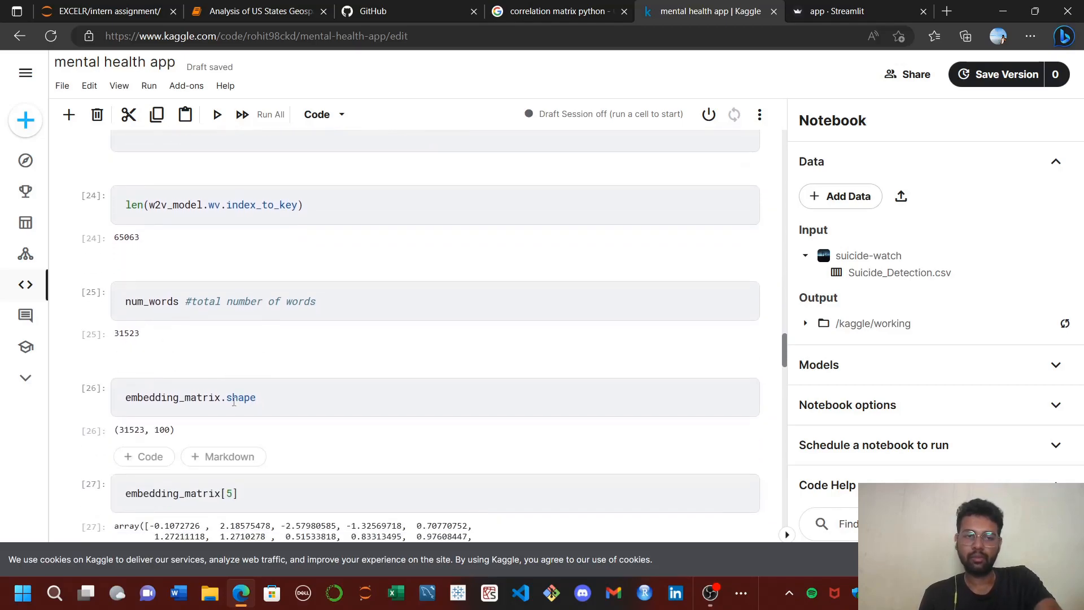
scroll("down", 3)
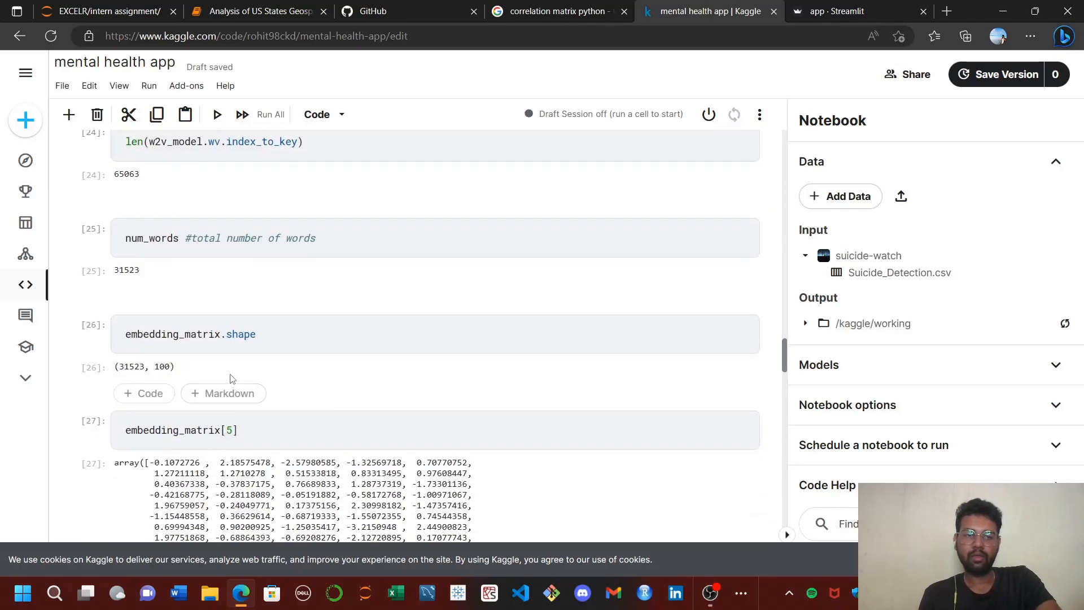
mouse_move(131, 373)
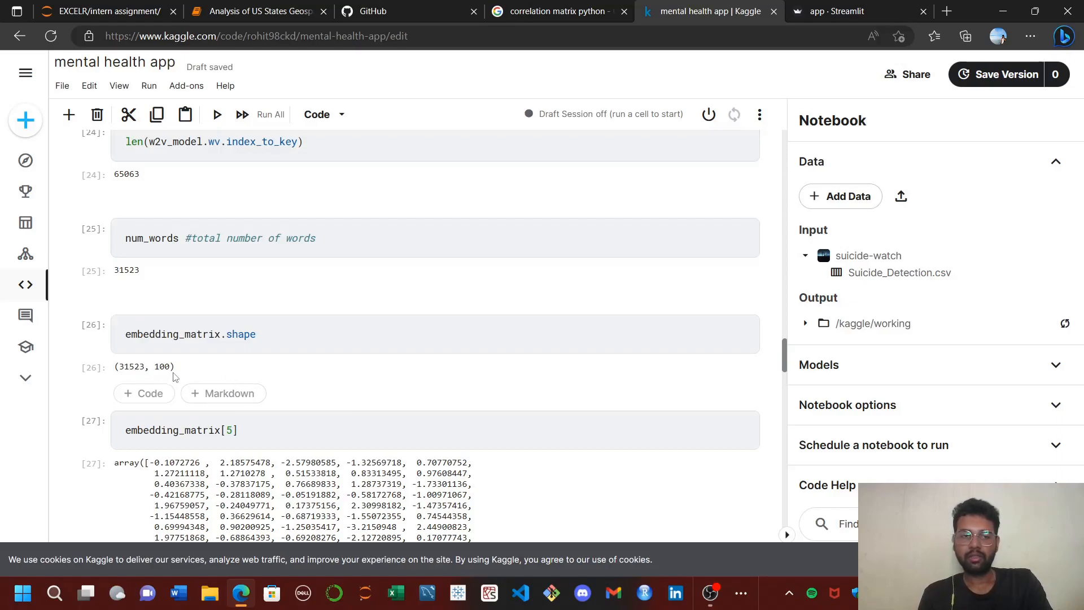
scroll("down", 3)
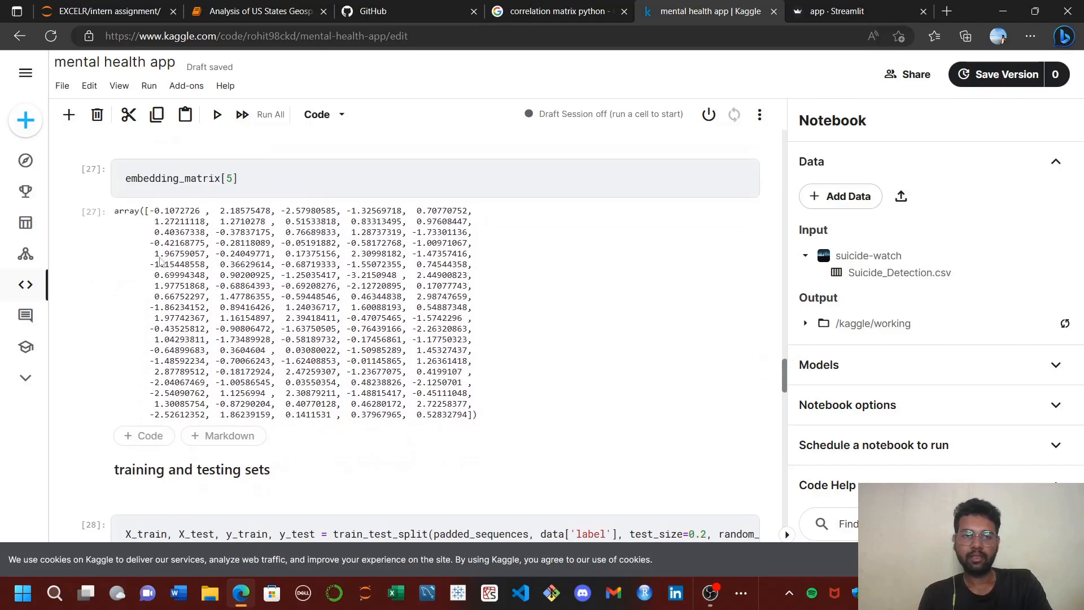
mouse_move(219, 257)
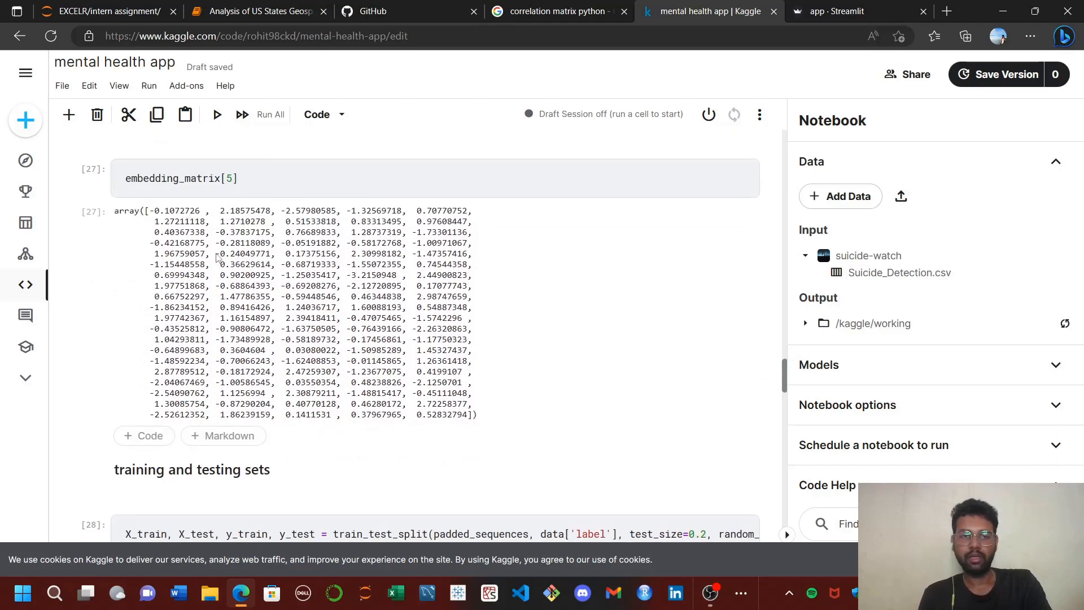
- Scroll through the LSTM model definition and model.fit cells to the Accuracy cell showing 0.88
scroll("down", 3)
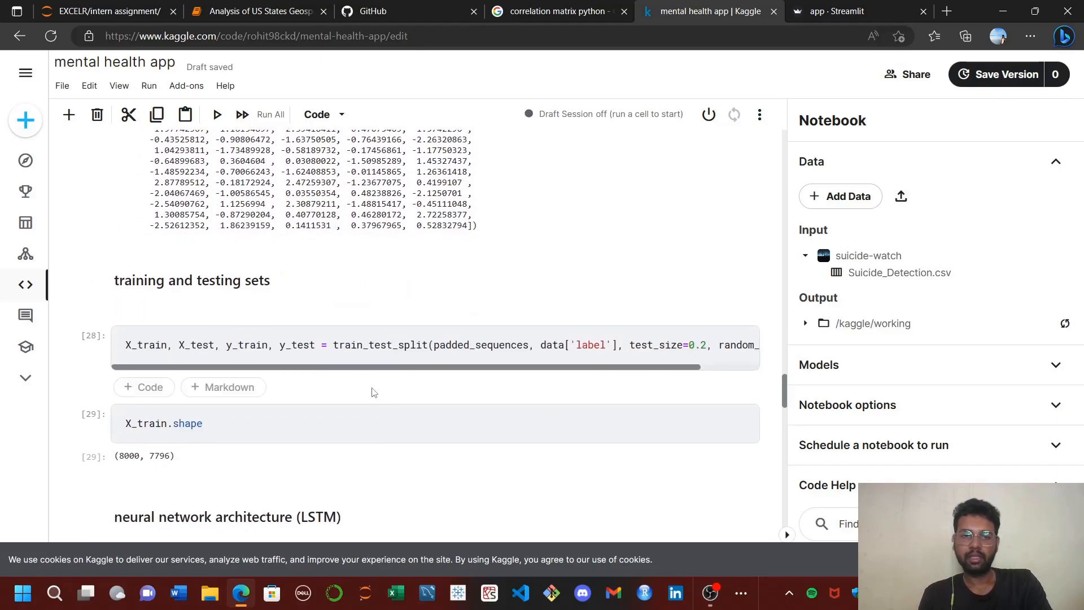
scroll("down", 3)
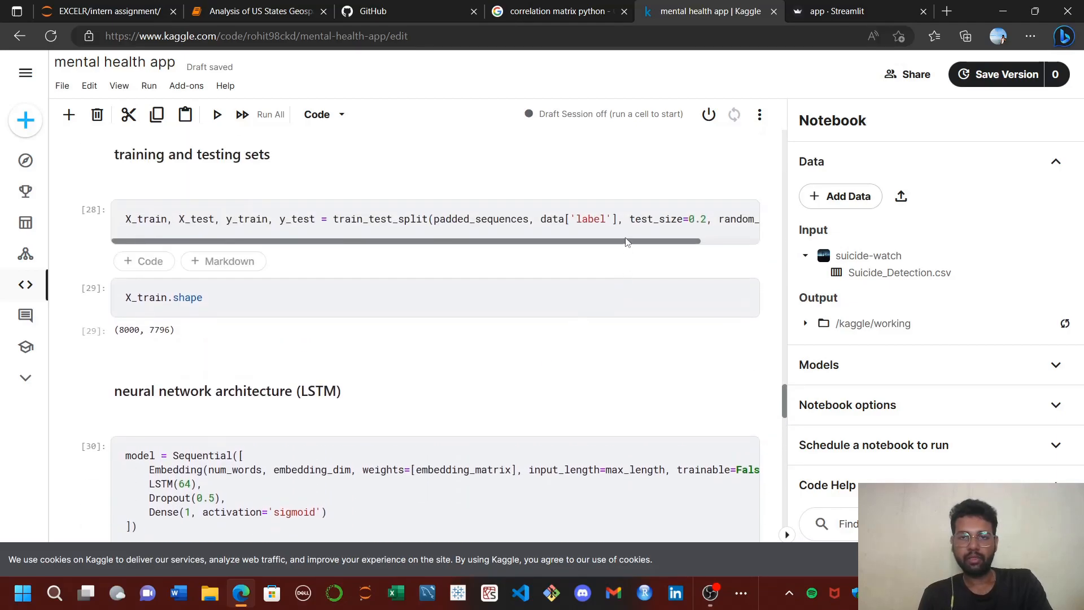
scroll("down", 3)
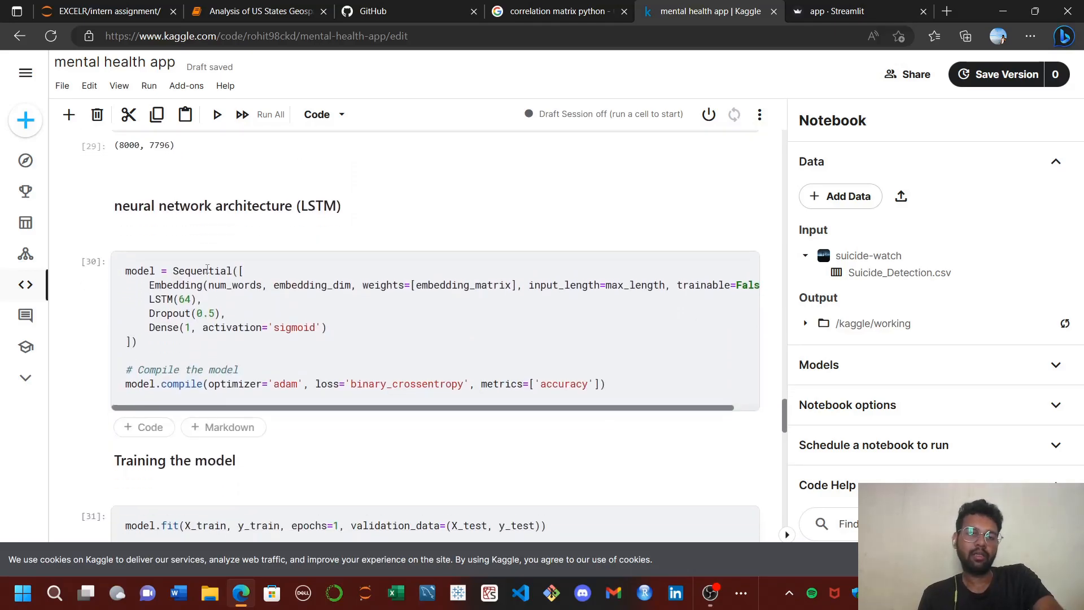
scroll("down", 3)
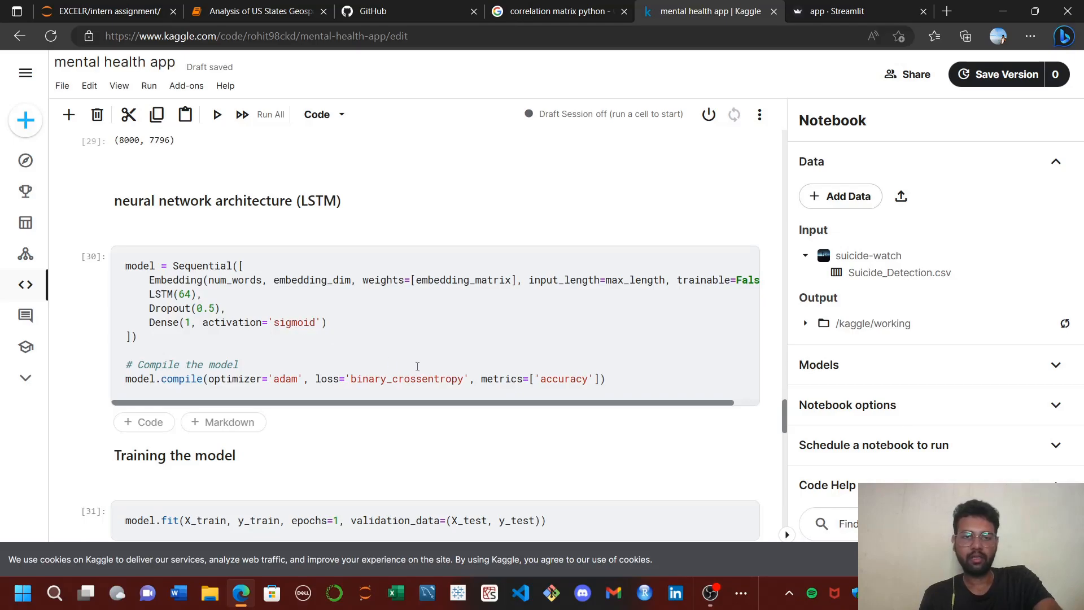
scroll("down", 3)
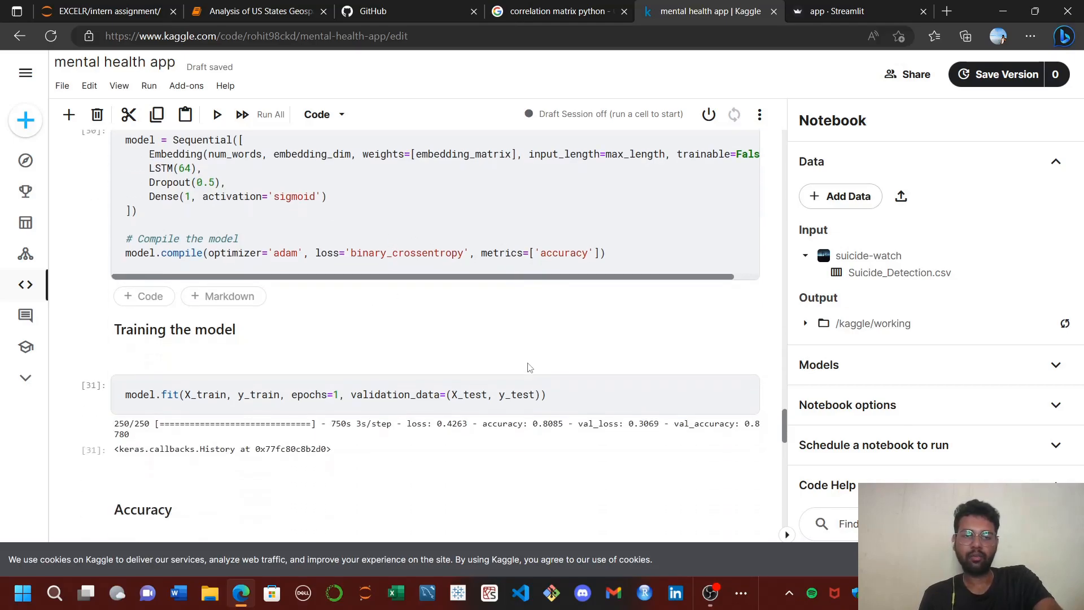
scroll("down", 3)
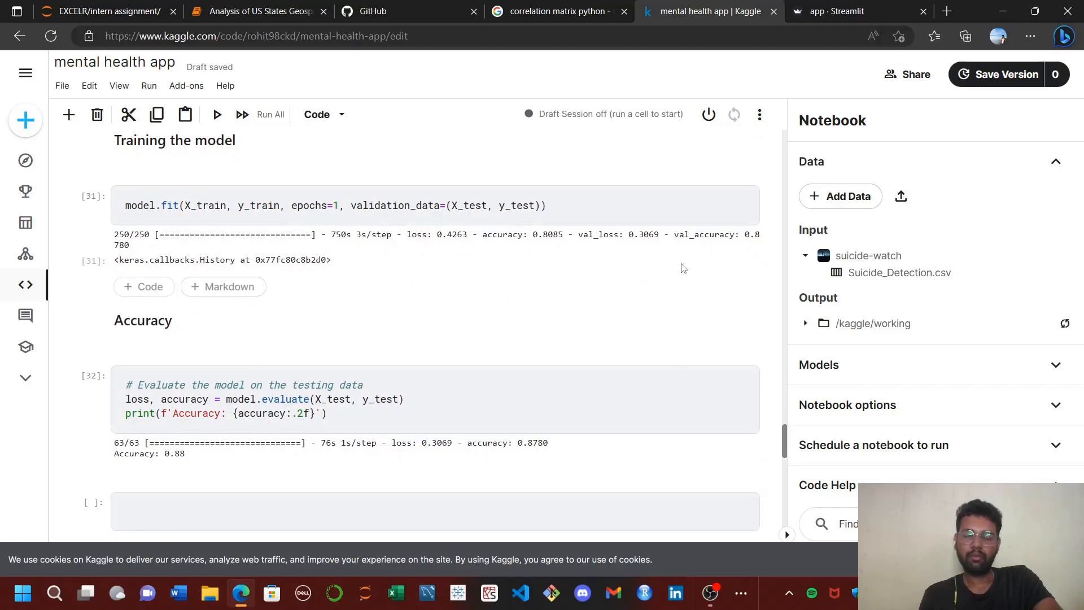
mouse_move(629, 269)
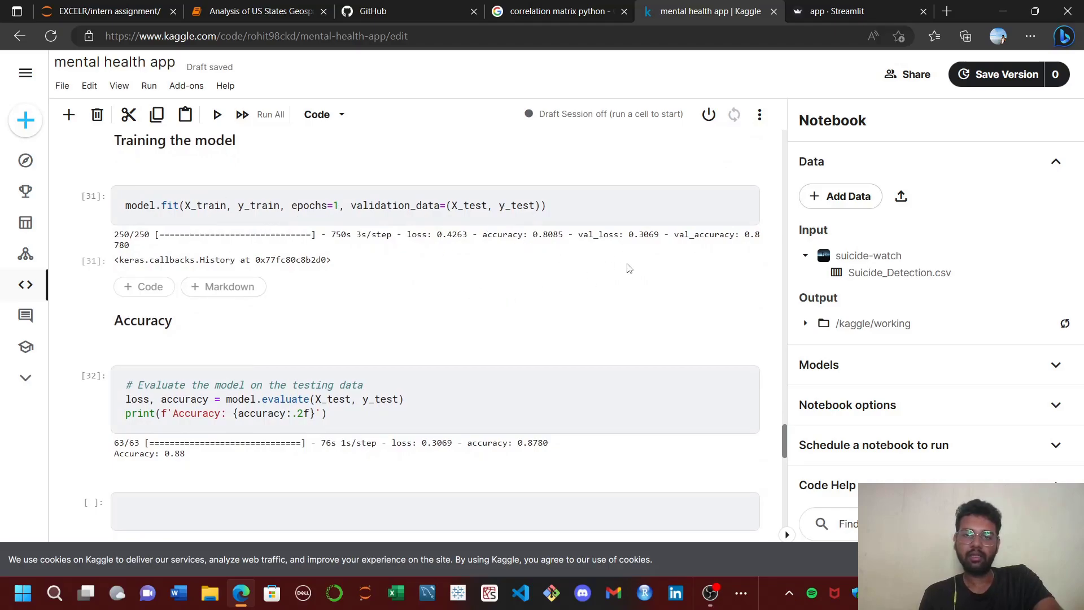
scroll("down", 3)
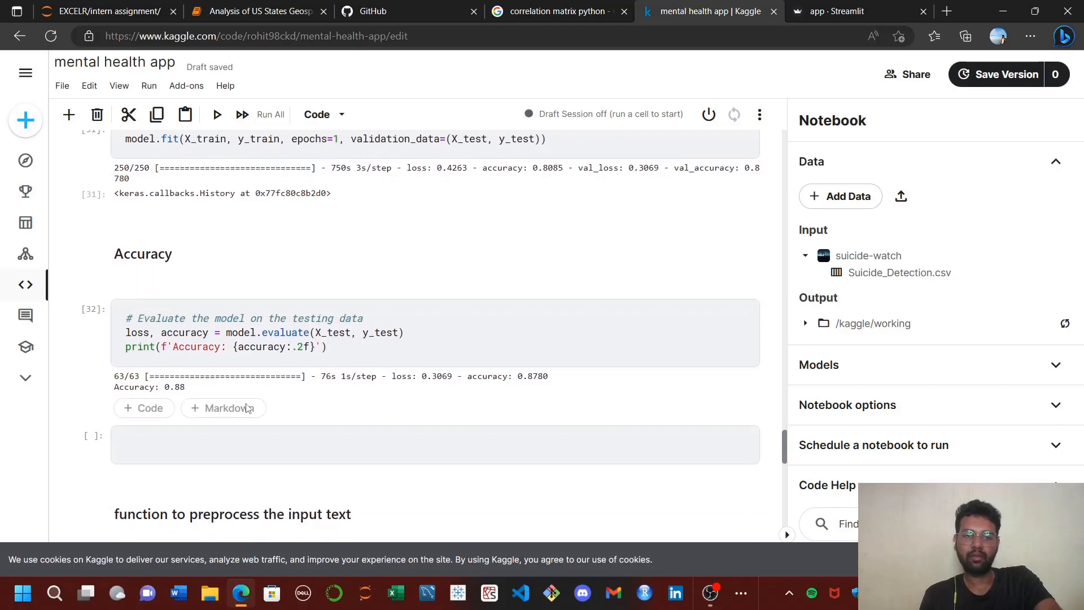
- Scroll through preprocess_text and the Output cell, read the input sentence sideways, then reach the saving the model cells
scroll("down", 3)
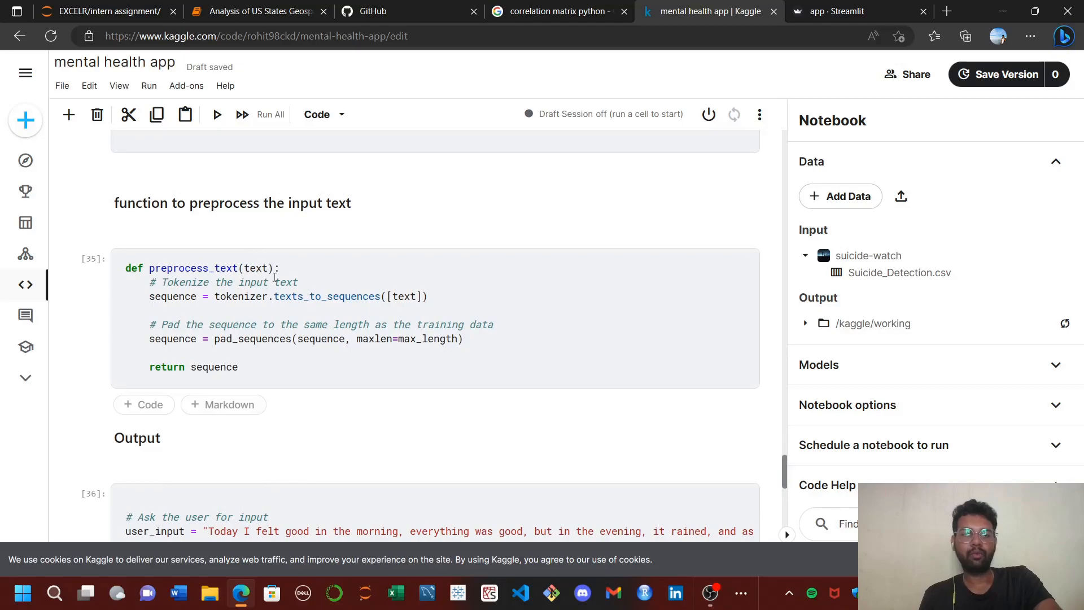
scroll("down", 3)
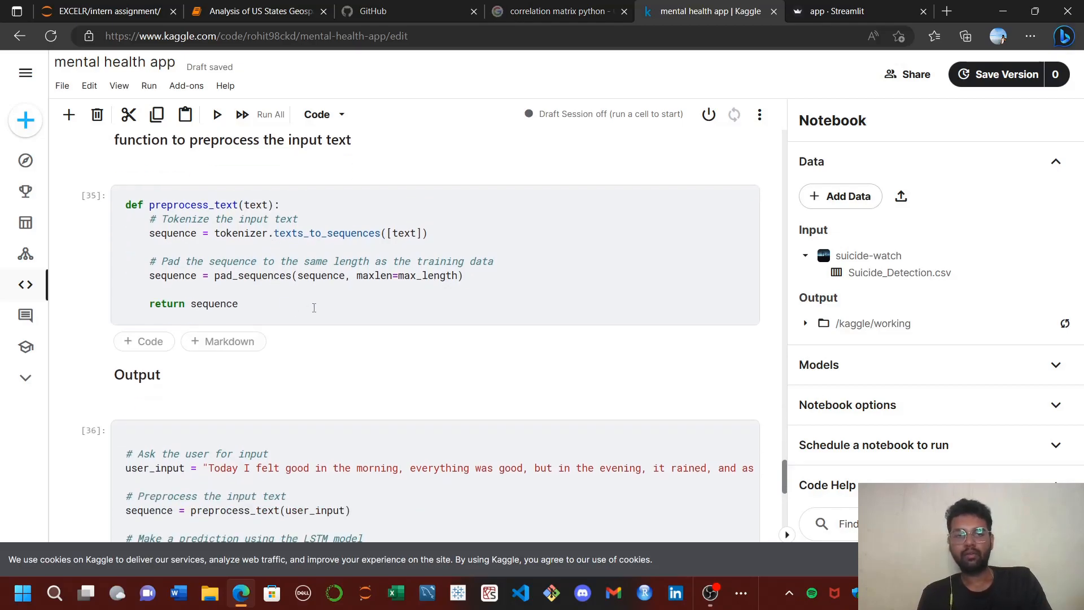
scroll("down", 3)
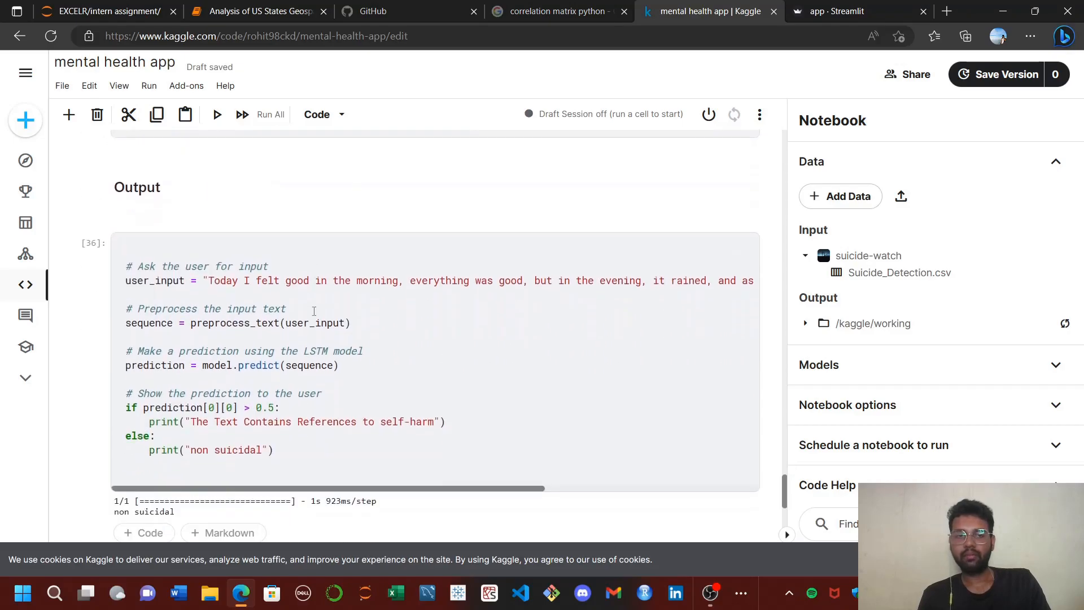
scroll("down", 3)
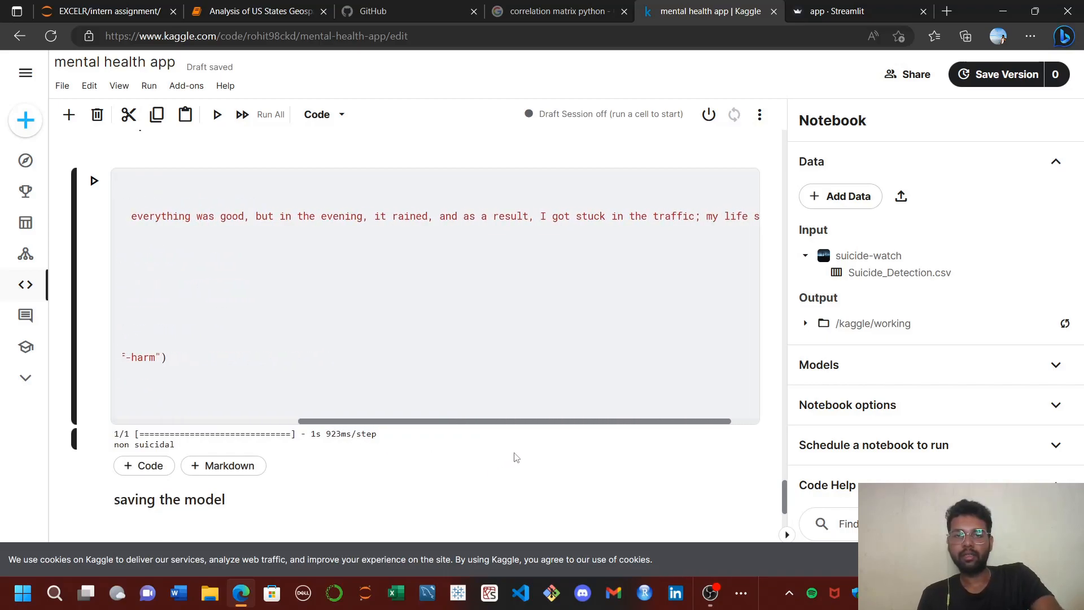
scroll("right", 3)
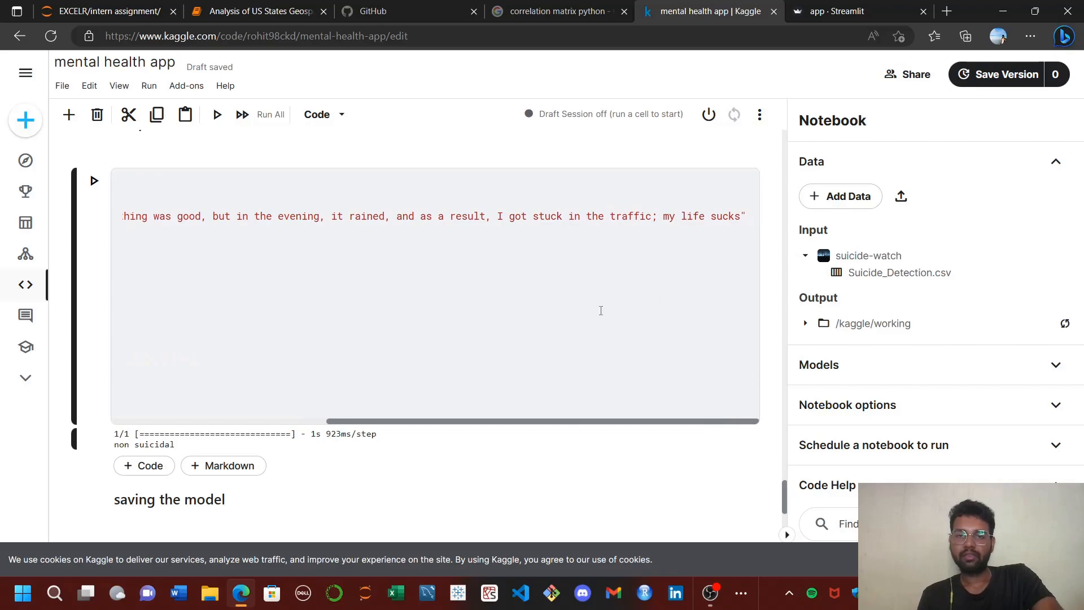
mouse_move(535, 433)
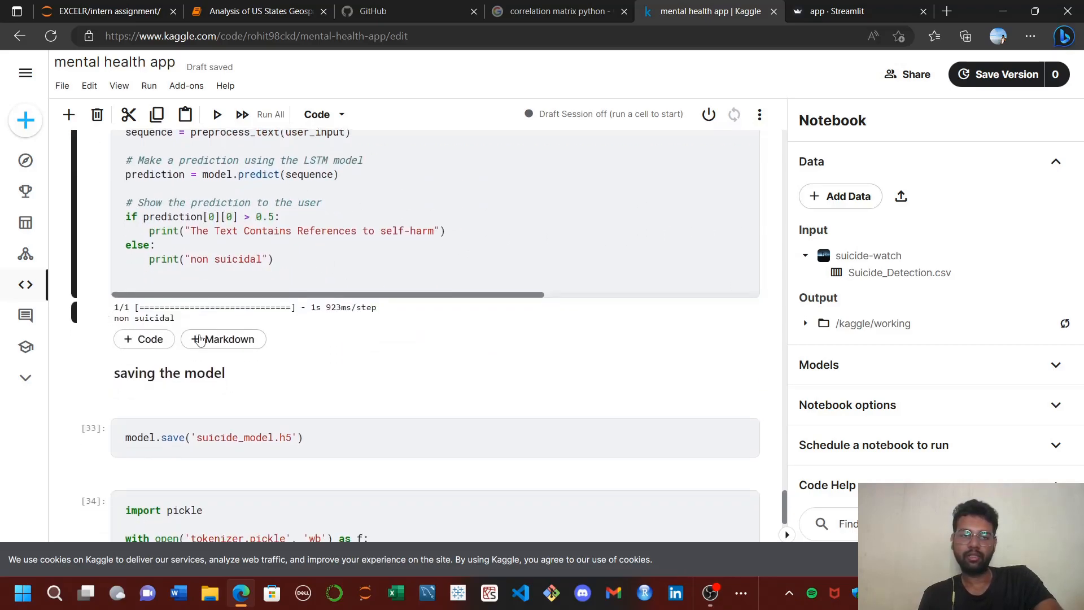
scroll("down", 3)
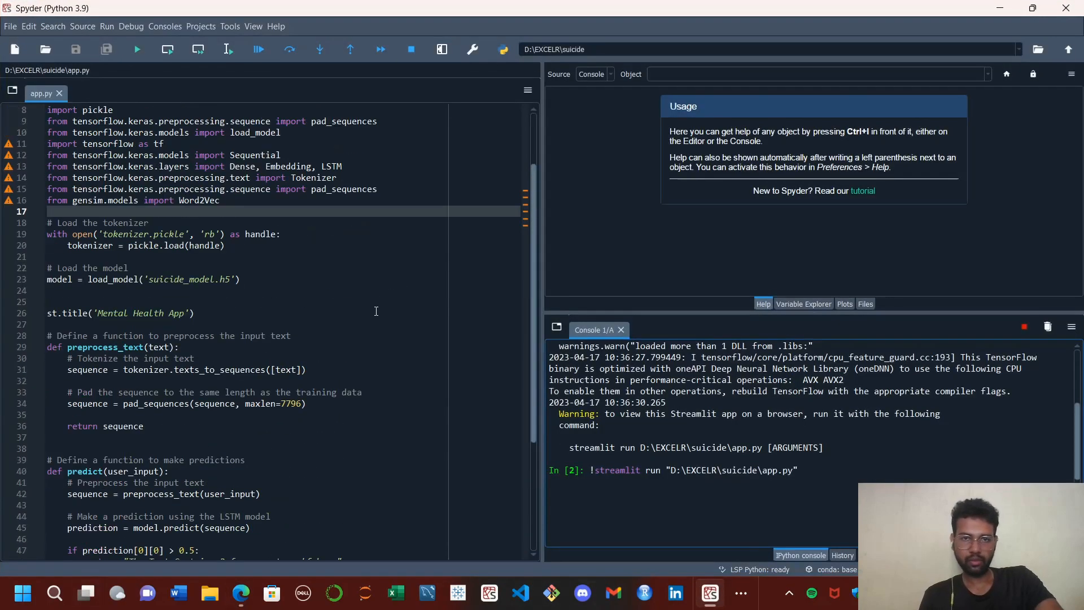
- Scroll app.py down to the predict function and the st.text_area and st.button code
scroll("down", 3)
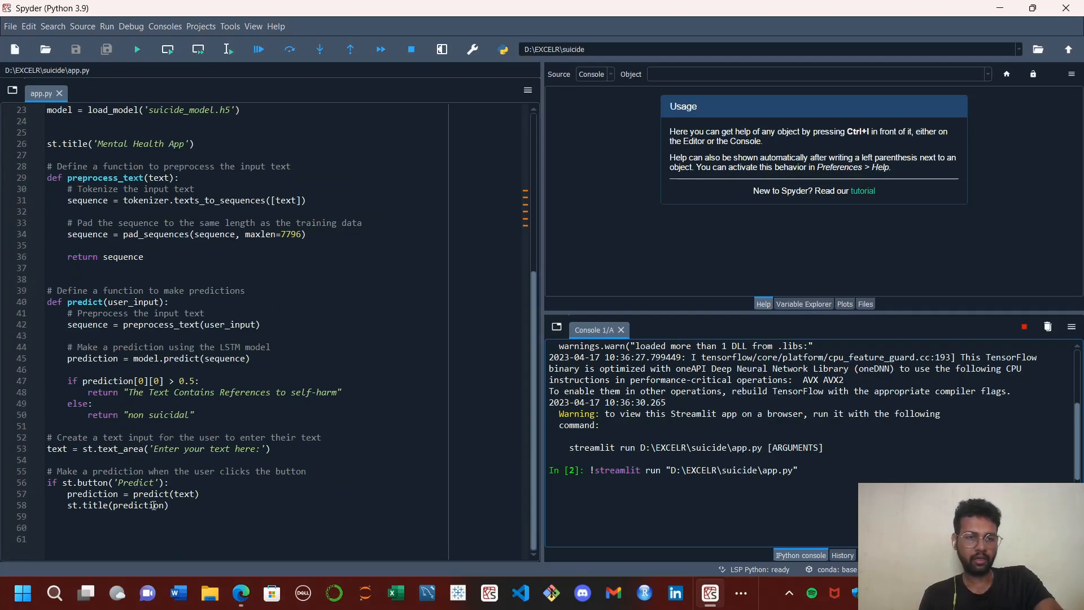
mouse_move(152, 325)
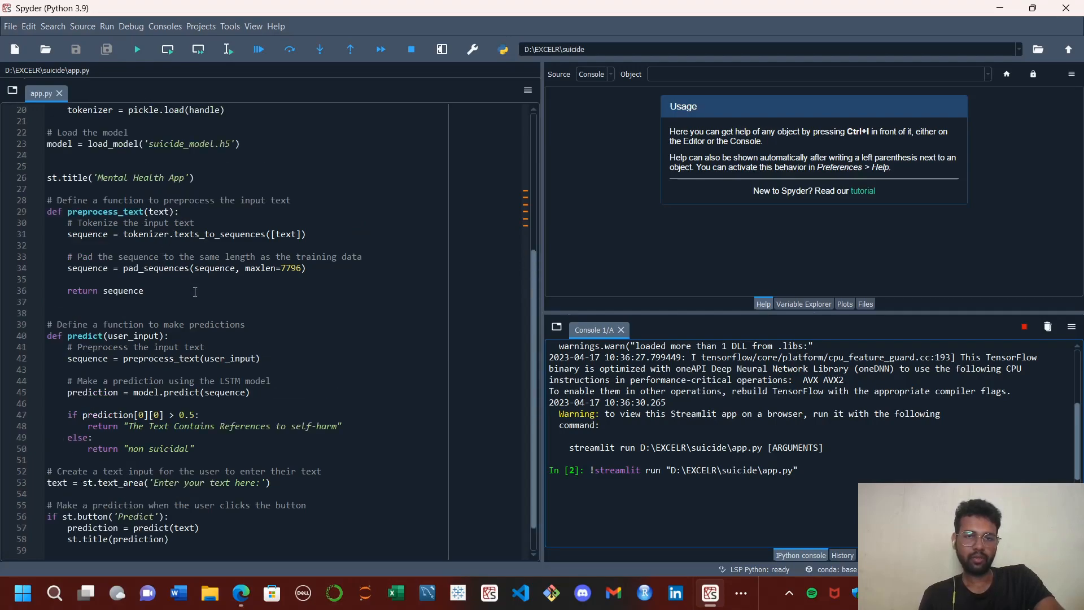
mouse_move(201, 306)
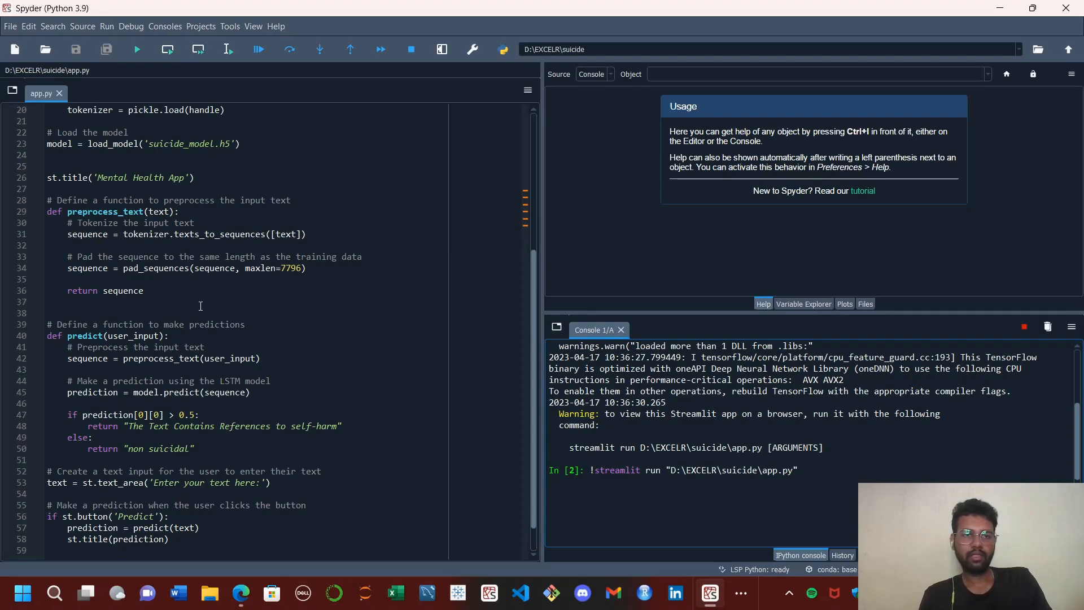